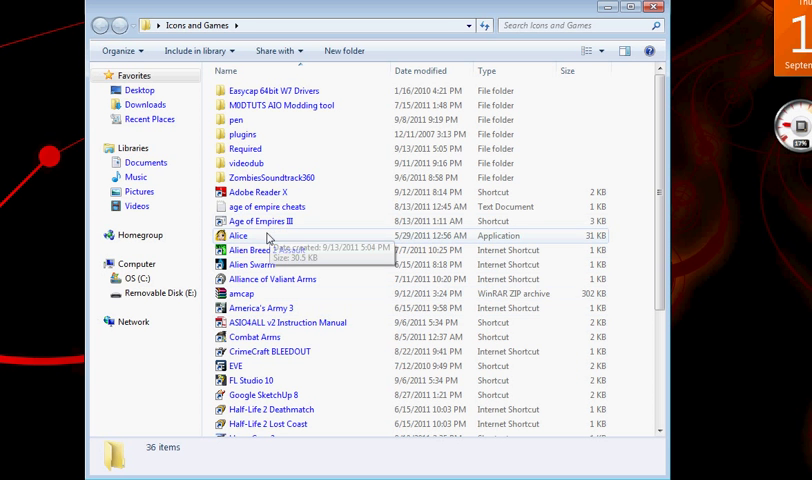
- Launch Alice from its shortcut in the Games folder
{"action": "double_click", "coordinate": [236, 236]}
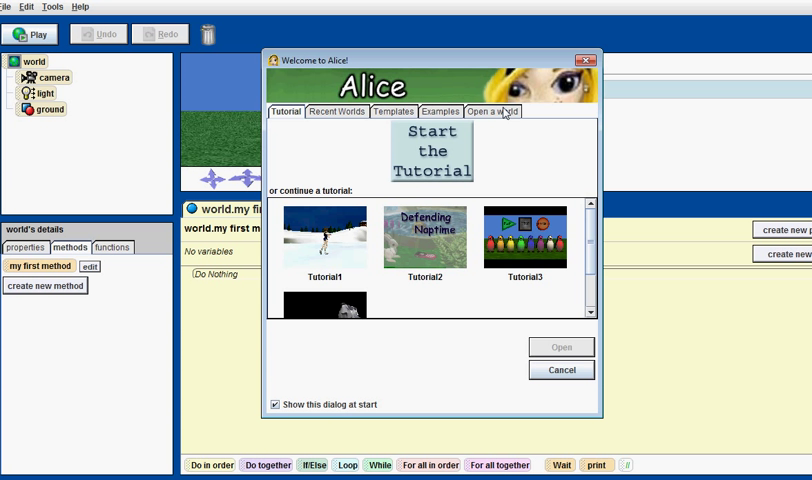
- Keep the blank grass world and delete the 'When the world starts' event
{"action": "left_click", "coordinate": [560, 368]}
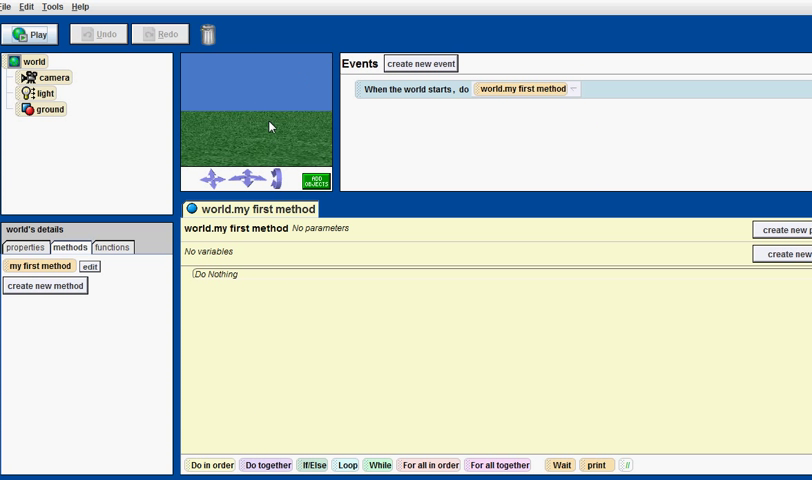
{"action": "mouse_move", "coordinate": [236, 88]}
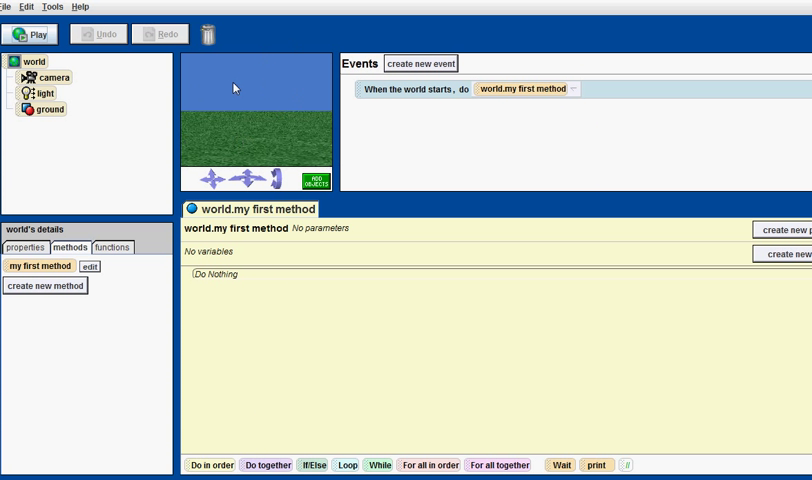
{"action": "mouse_move", "coordinate": [316, 184]}
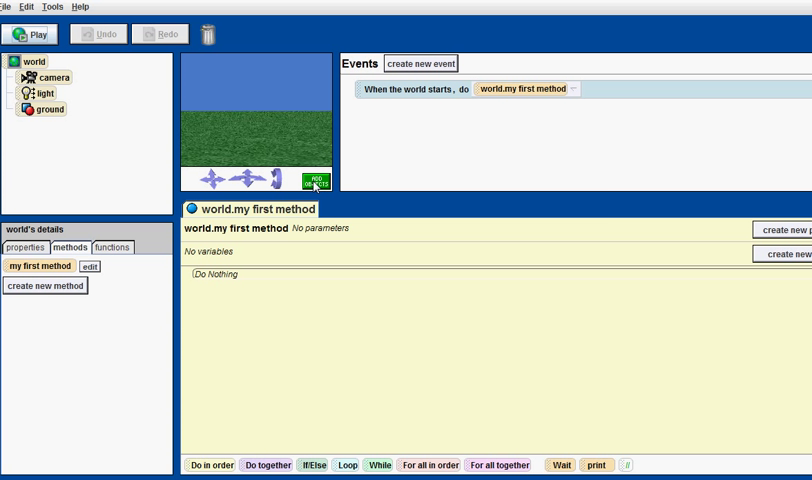
{"action": "mouse_move", "coordinate": [520, 104]}
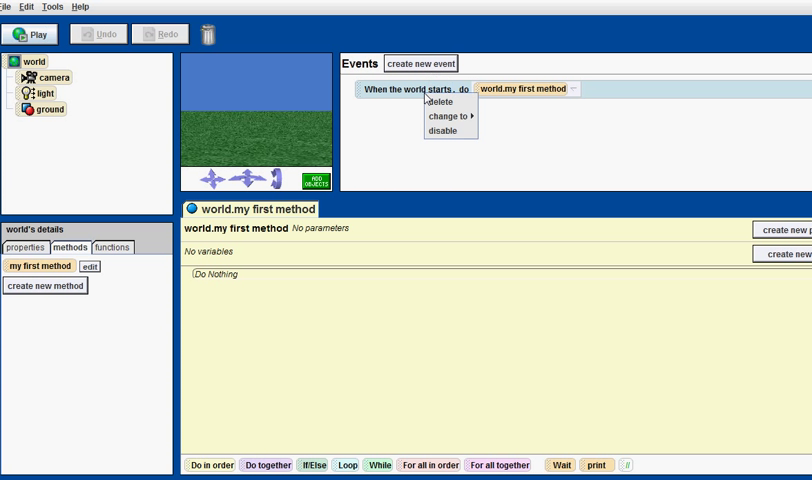
{"action": "mouse_move", "coordinate": [450, 100]}
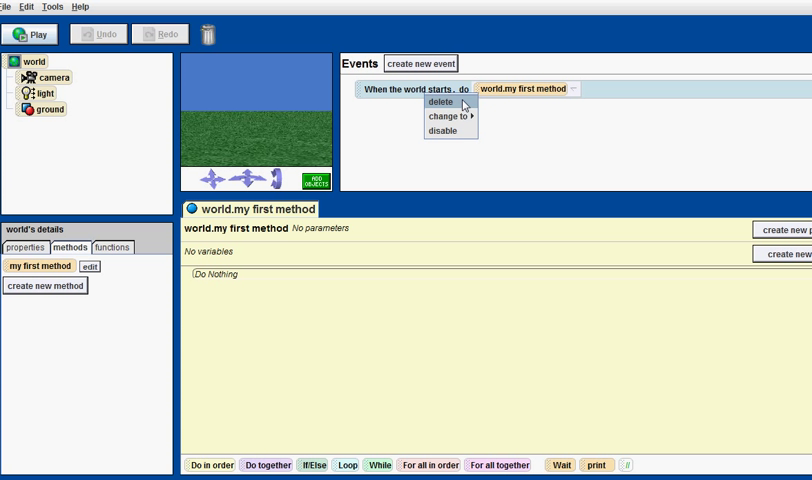
{"action": "left_click", "coordinate": [440, 100]}
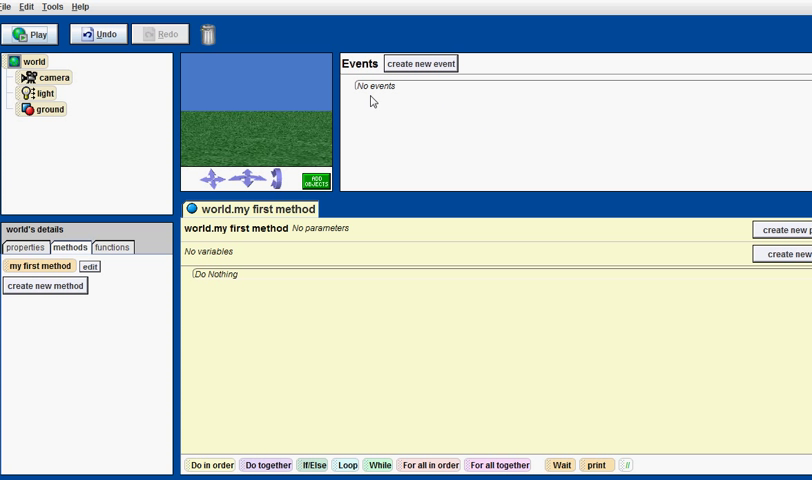
{"action": "mouse_move", "coordinate": [468, 104]}
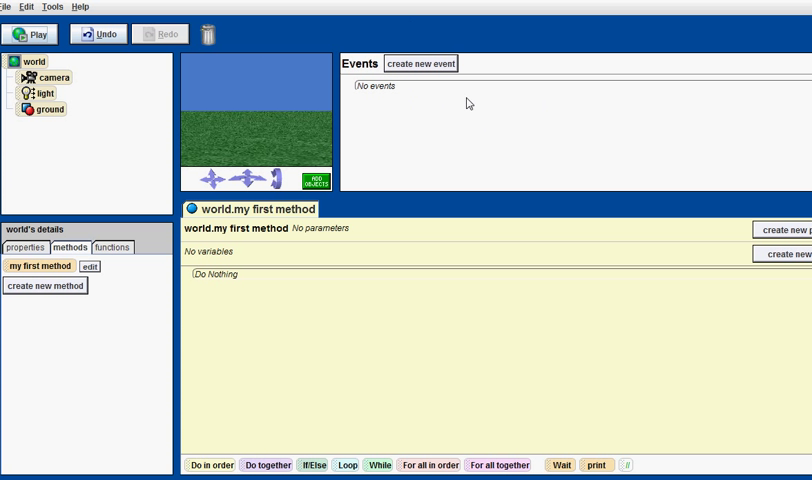
{"action": "mouse_move", "coordinate": [196, 164]}
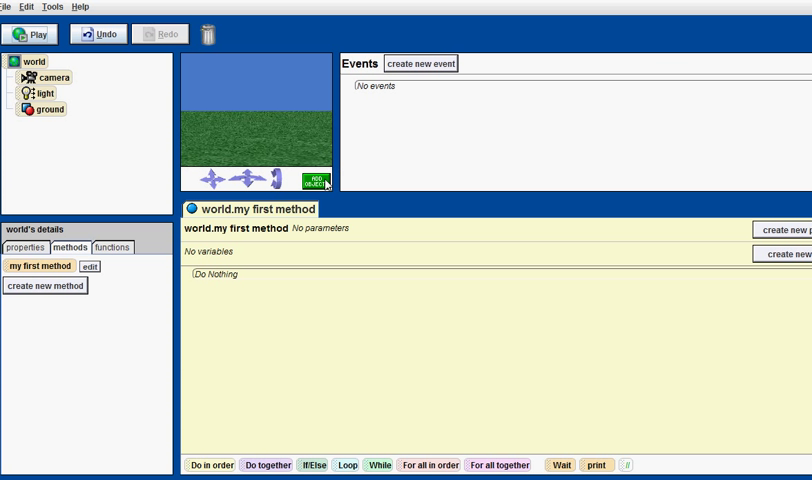
- Add an Astronaut from the Local Gallery's People collection to the world
{"action": "left_click", "coordinate": [312, 180]}
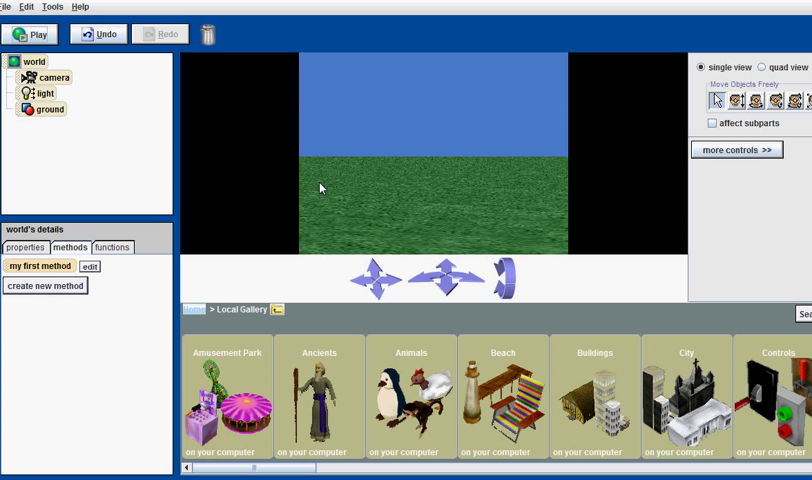
{"action": "mouse_move", "coordinate": [342, 316]}
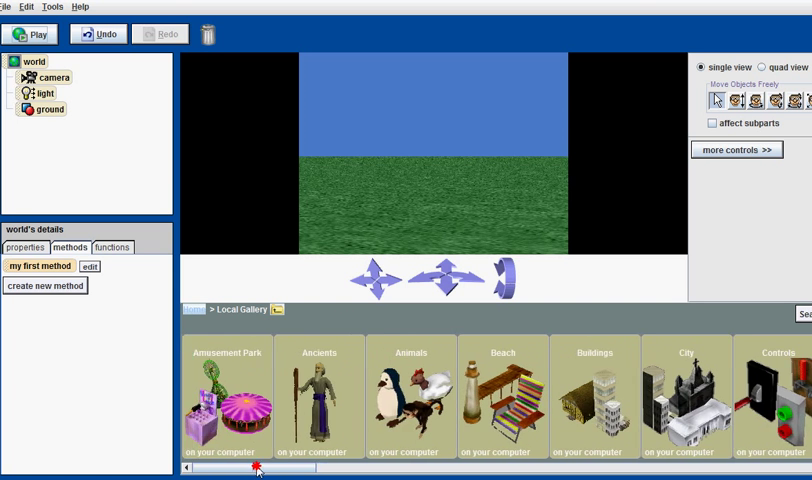
{"action": "scroll", "scroll_direction": "right", "scroll_amount": 3}
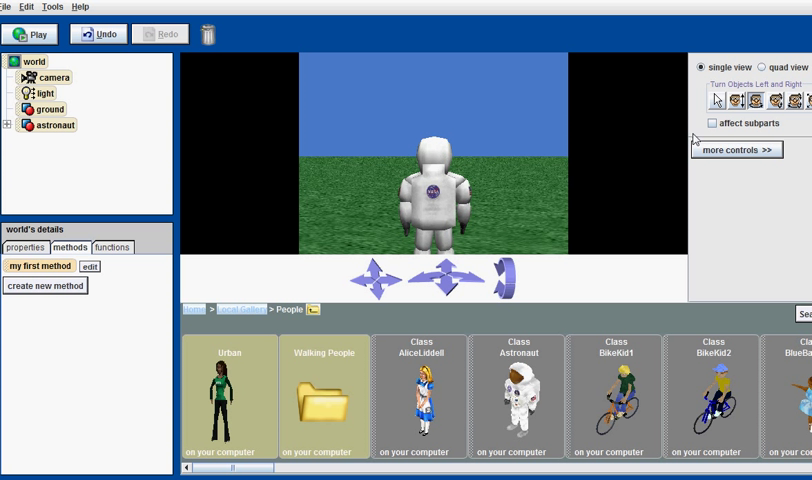
{"action": "mouse_move", "coordinate": [696, 140]}
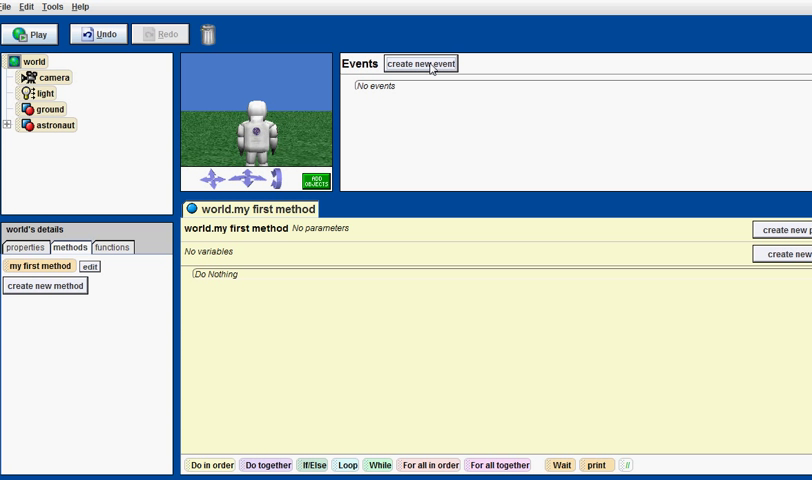
- Create a 'Let the arrow keys move' event targeting the camera
{"action": "left_click", "coordinate": [420, 64]}
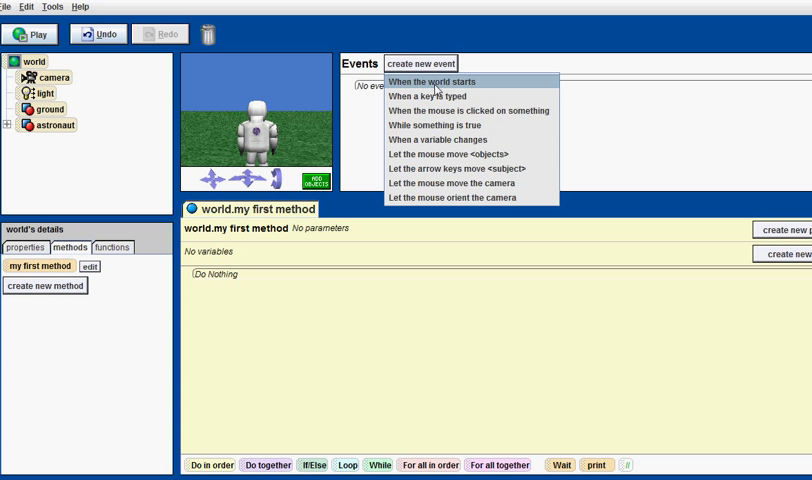
{"action": "mouse_move", "coordinate": [462, 168]}
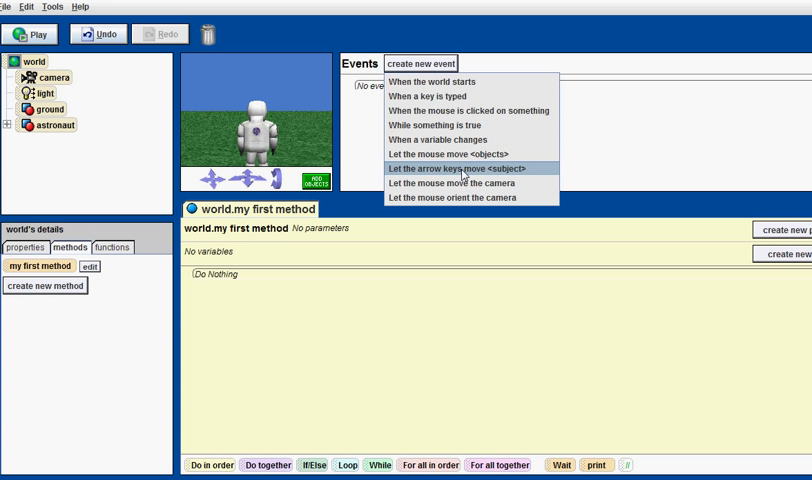
{"action": "left_click", "coordinate": [464, 168]}
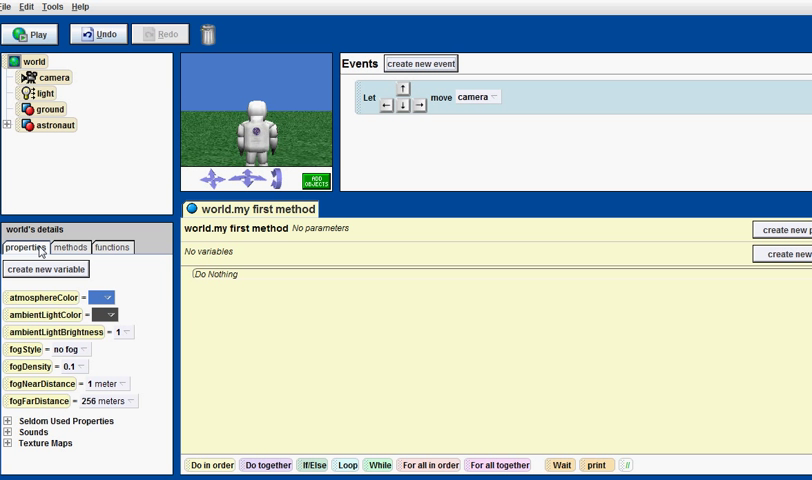
{"action": "left_click", "coordinate": [56, 124]}
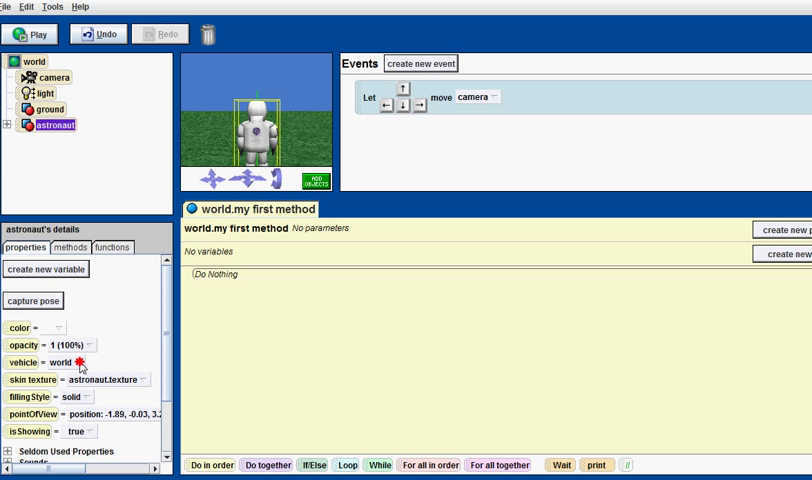
{"action": "left_click", "coordinate": [78, 362]}
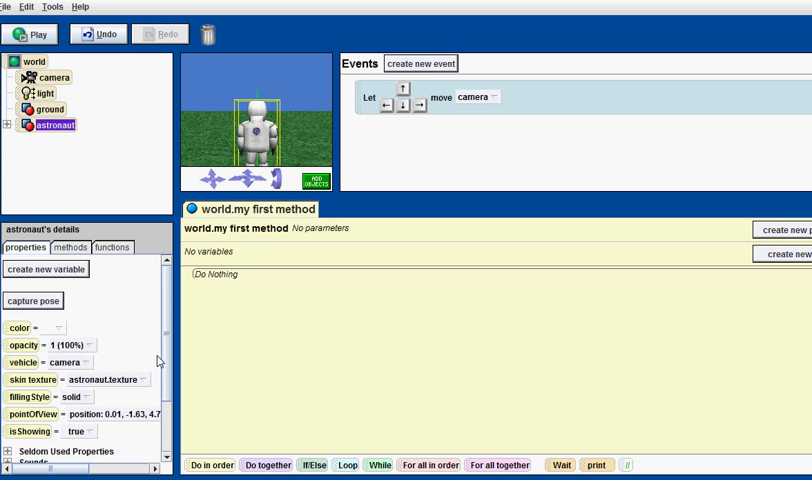
{"action": "mouse_move", "coordinate": [200, 106]}
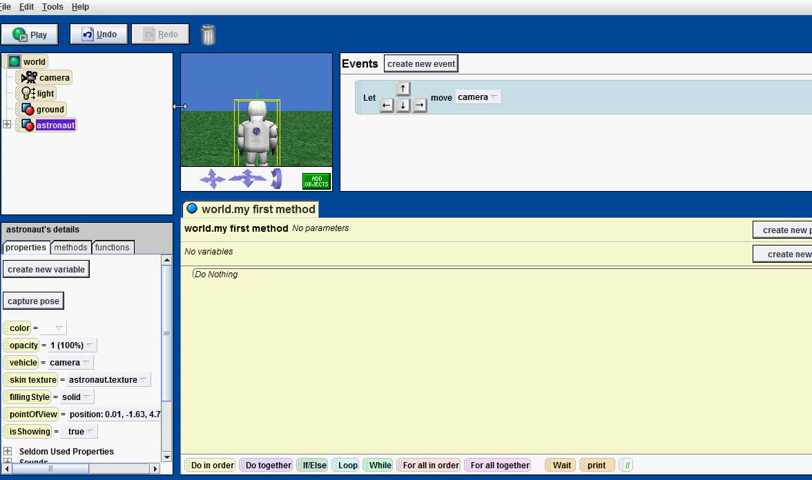
{"action": "mouse_move", "coordinate": [352, 216]}
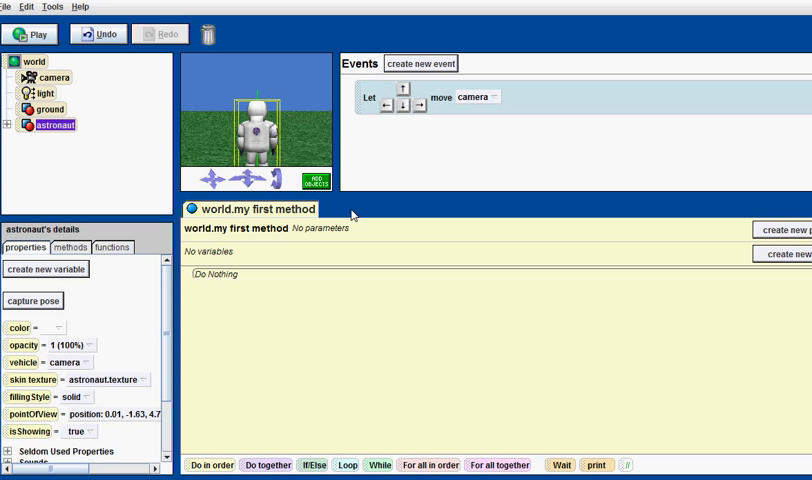
{"action": "mouse_move", "coordinate": [366, 164]}
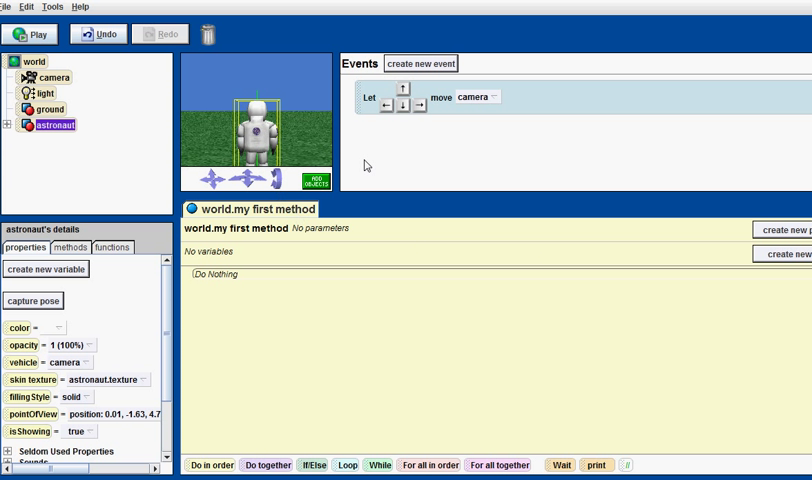
{"action": "mouse_move", "coordinate": [230, 280]}
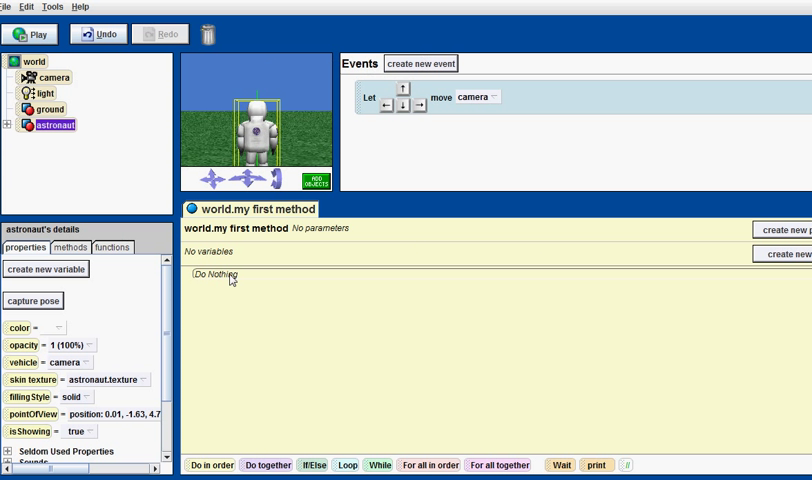
{"action": "left_click", "coordinate": [32, 32]}
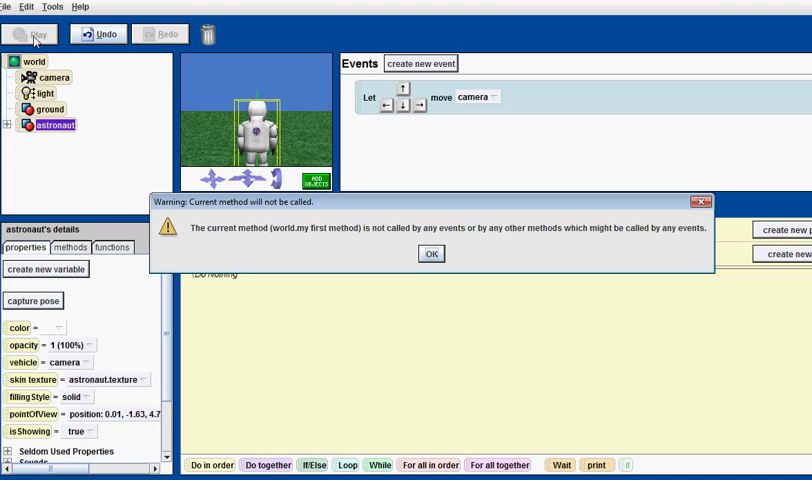
{"action": "left_click", "coordinate": [430, 252]}
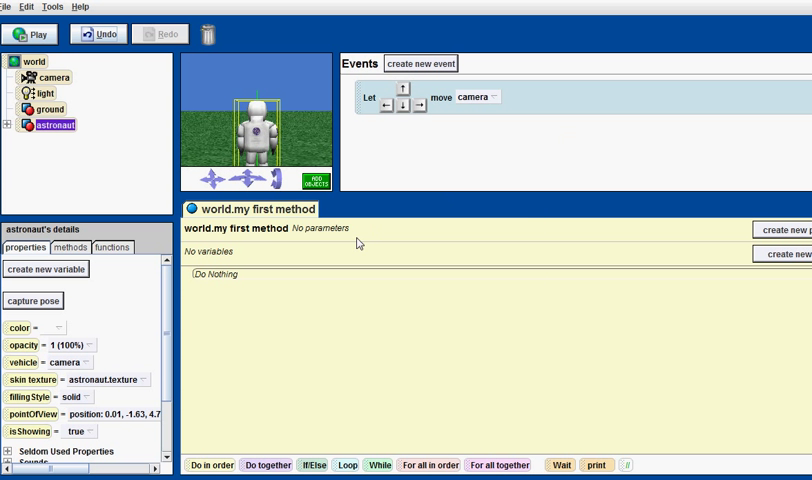
{"action": "mouse_move", "coordinate": [372, 164]}
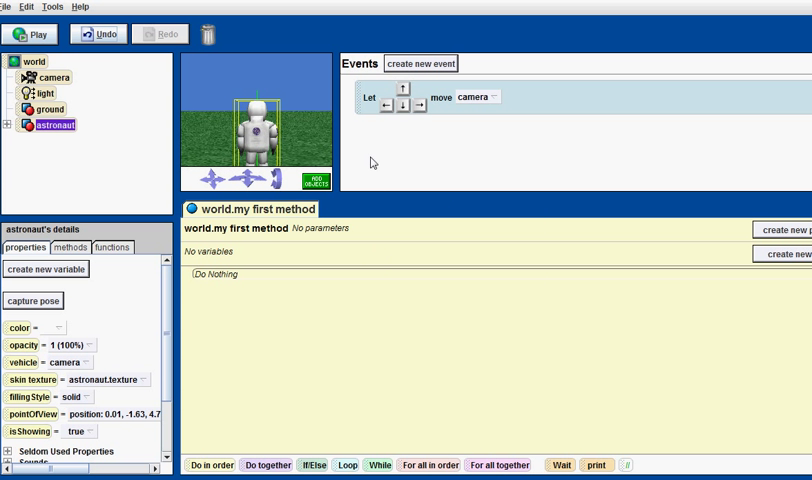
{"action": "mouse_move", "coordinate": [372, 162]}
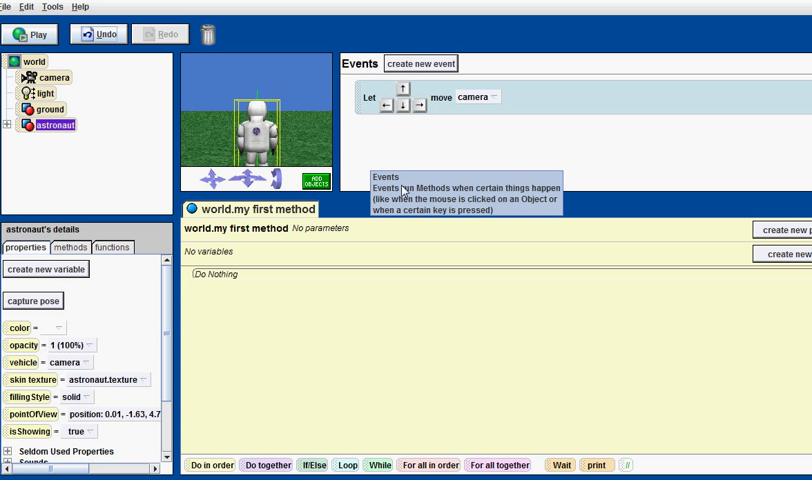
{"action": "mouse_move", "coordinate": [136, 216]}
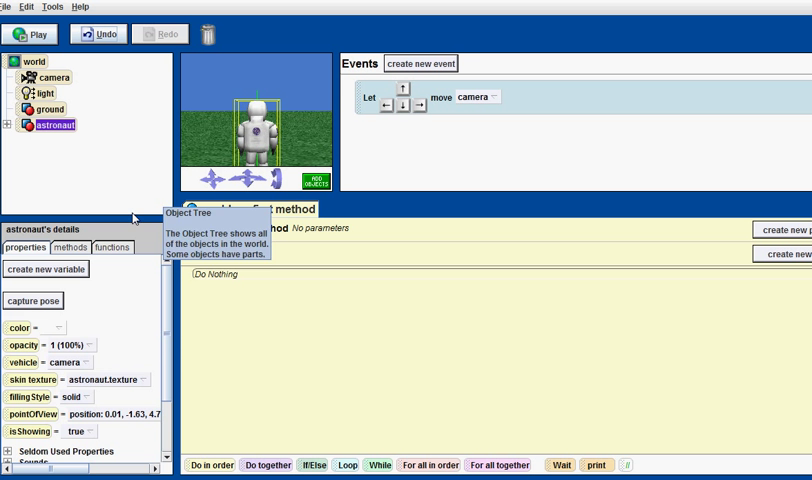
- Create a 'When a key is typed' event: Space runs world.my first method
{"action": "left_click", "coordinate": [56, 246]}
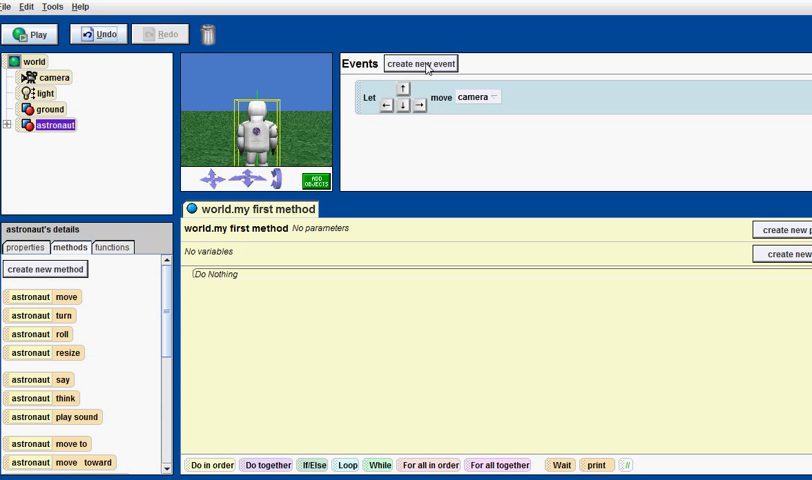
{"action": "mouse_move", "coordinate": [420, 64]}
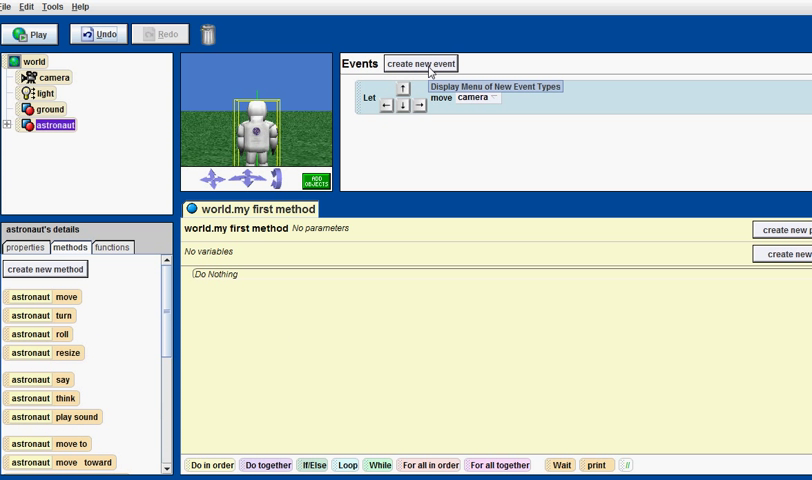
{"action": "left_click", "coordinate": [420, 62]}
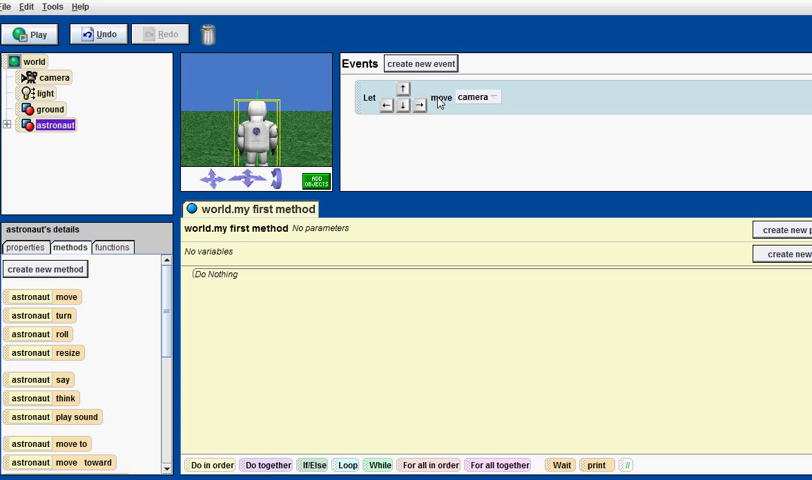
{"action": "left_click", "coordinate": [420, 64]}
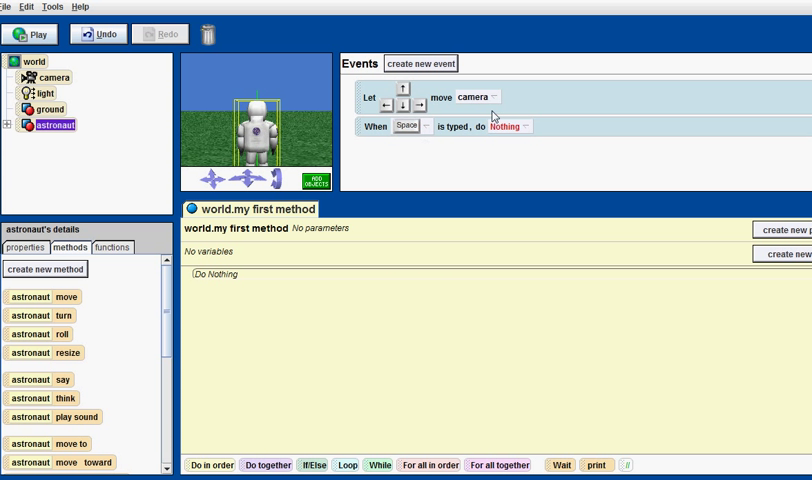
{"action": "left_click", "coordinate": [522, 128]}
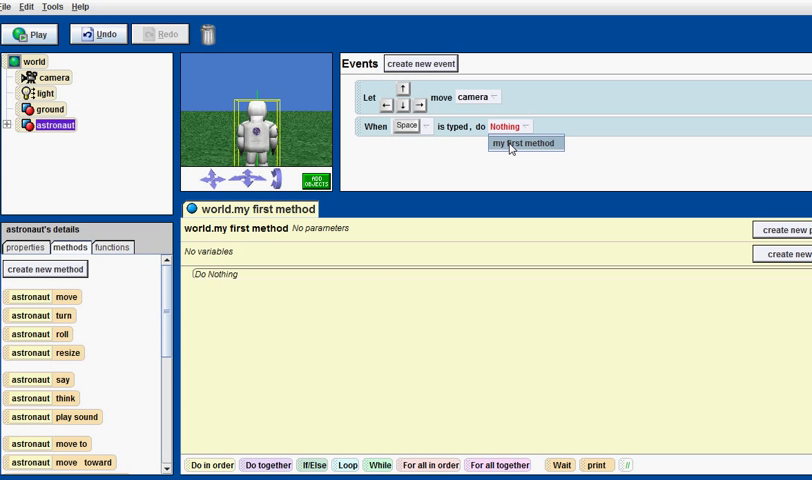
{"action": "left_click", "coordinate": [524, 142]}
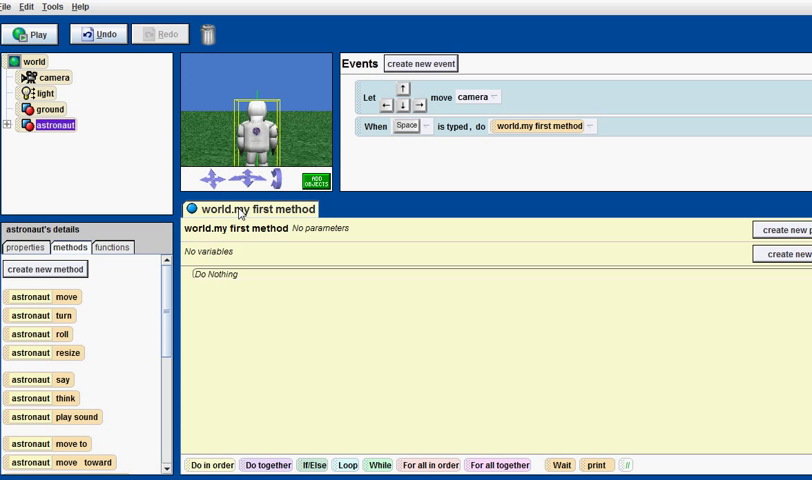
{"action": "mouse_move", "coordinate": [196, 216]}
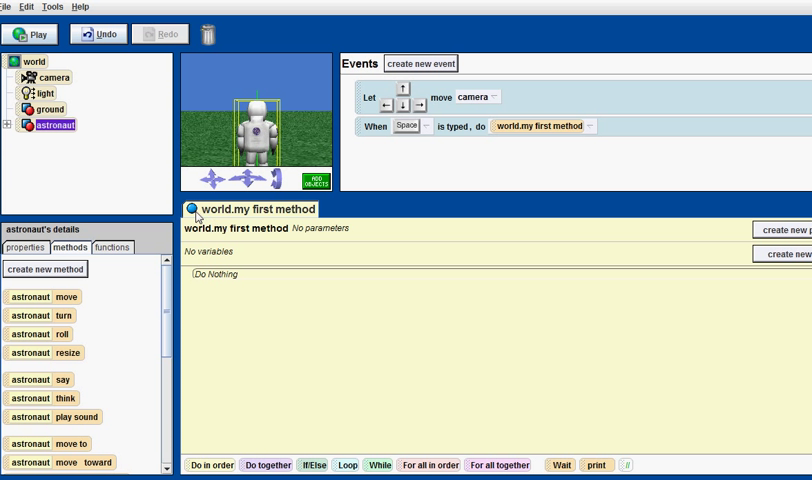
{"action": "mouse_move", "coordinate": [494, 272]}
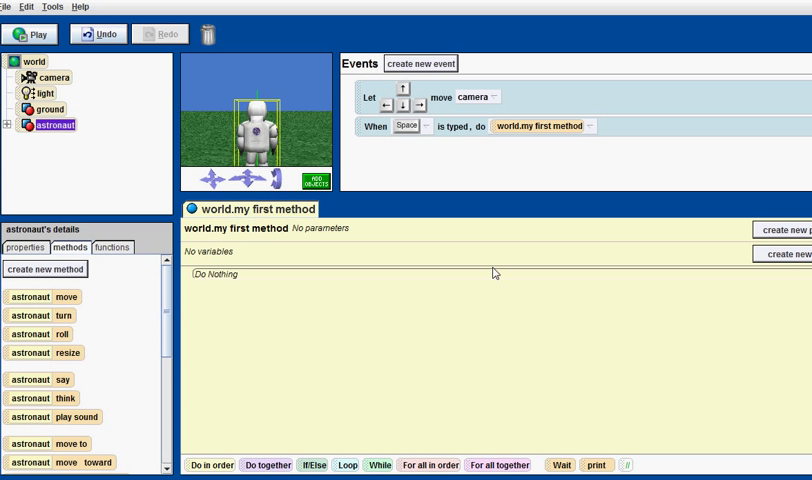
{"action": "mouse_move", "coordinate": [396, 256]}
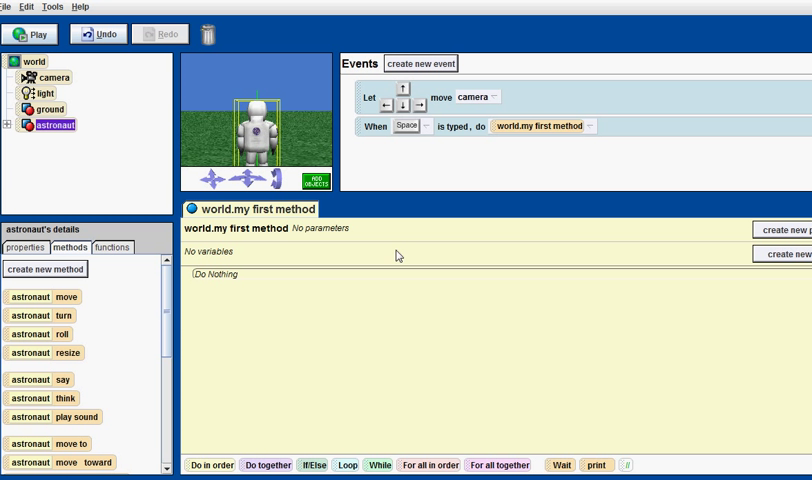
{"action": "mouse_move", "coordinate": [396, 262]}
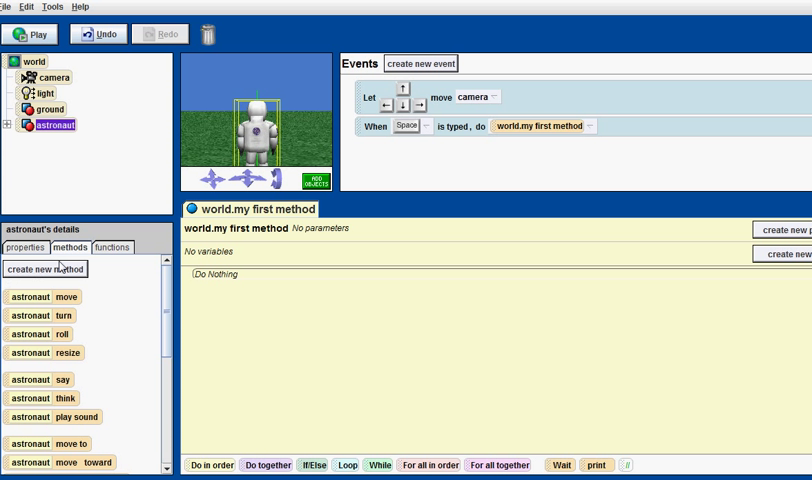
- Cancel the New Method dialog and expand the astronaut's parts in the object tree
{"action": "left_click", "coordinate": [44, 268]}
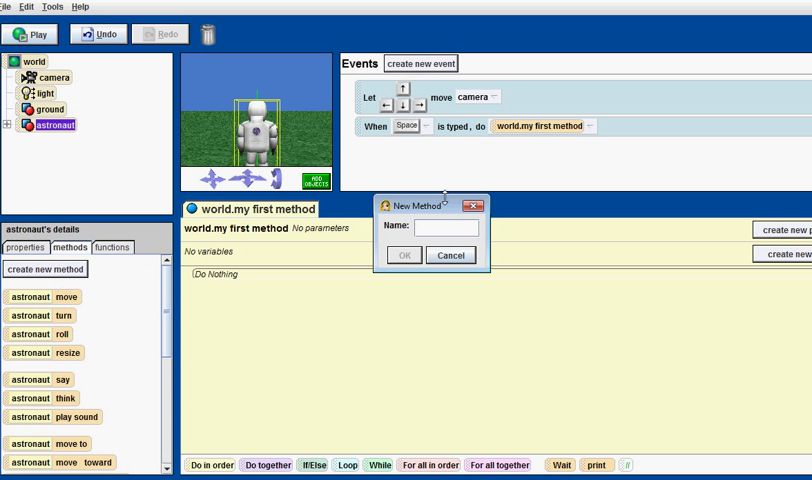
{"action": "left_click", "coordinate": [450, 256]}
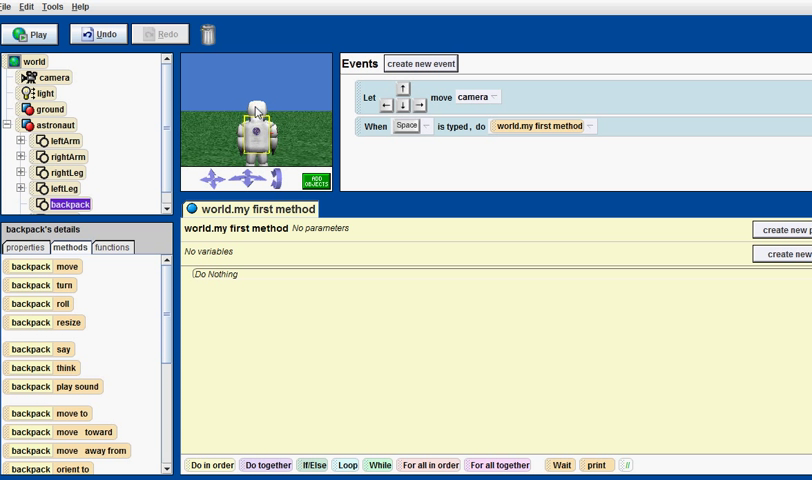
- Add an 'astronaut move up 0.5 meters' instruction to world.my first method
{"action": "left_click", "coordinate": [56, 126]}
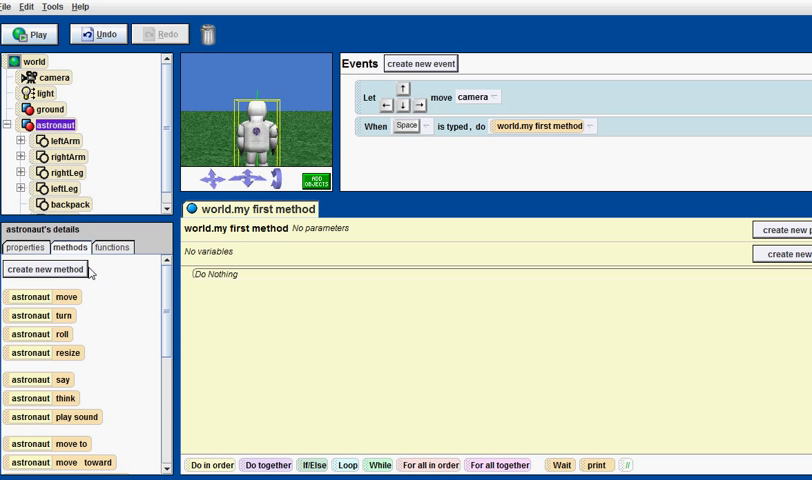
{"action": "left_click_drag", "start_coordinate": [40, 296], "coordinate": [250, 278]}
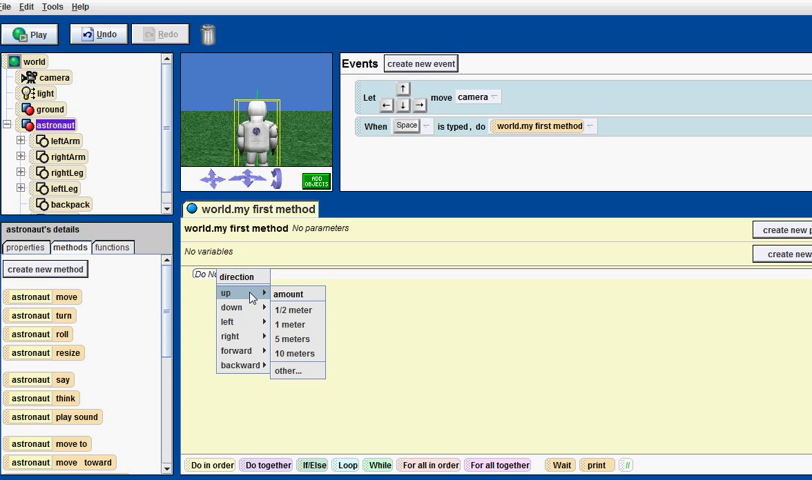
{"action": "left_click", "coordinate": [296, 310]}
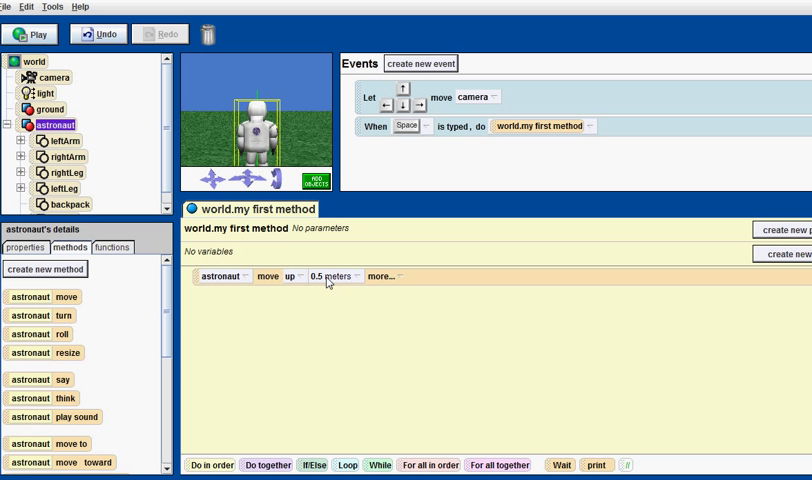
{"action": "mouse_move", "coordinate": [350, 284]}
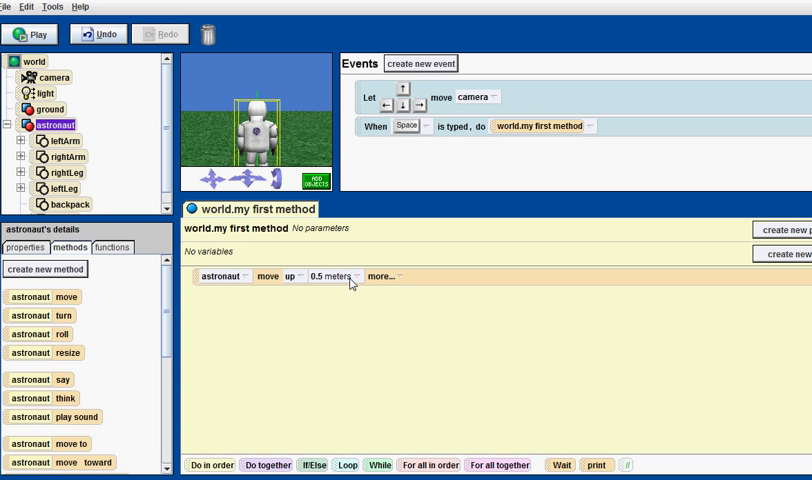
{"action": "mouse_move", "coordinate": [364, 280]}
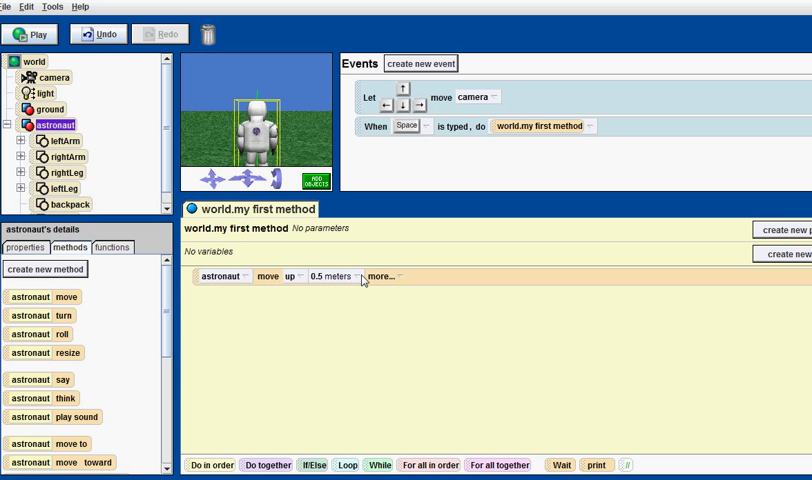
{"action": "left_click", "coordinate": [344, 276]}
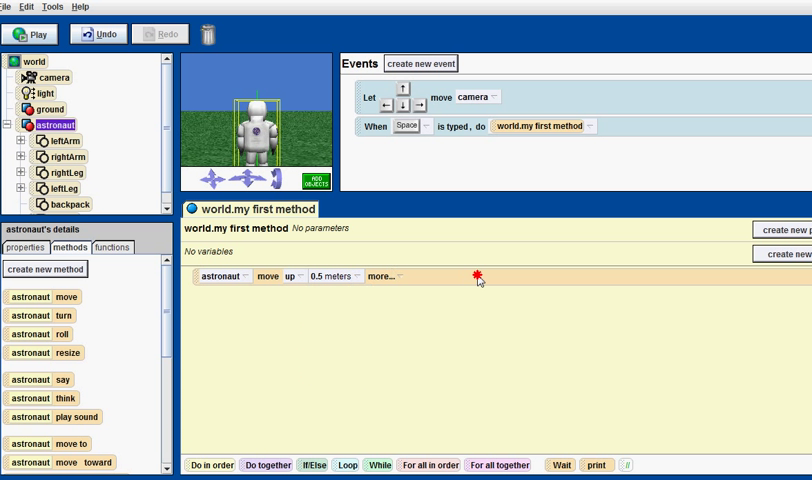
- Set the move-up instruction to style abruptly and duration 0.25 seconds
{"action": "left_click", "coordinate": [388, 276]}
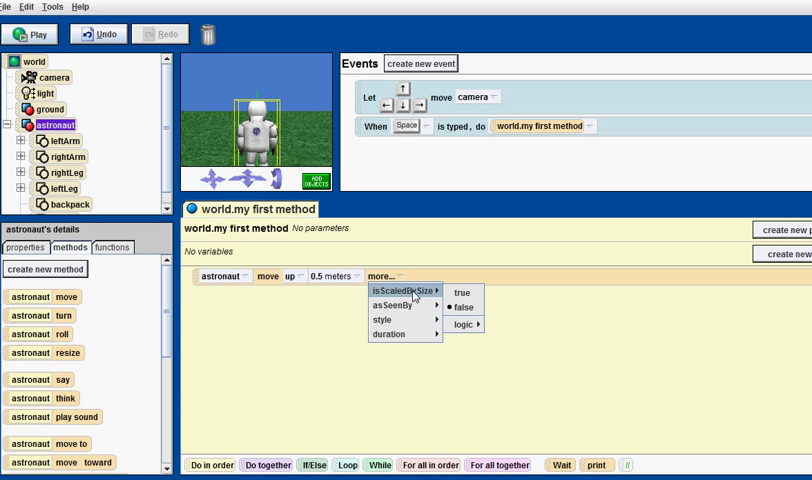
{"action": "mouse_move", "coordinate": [408, 302]}
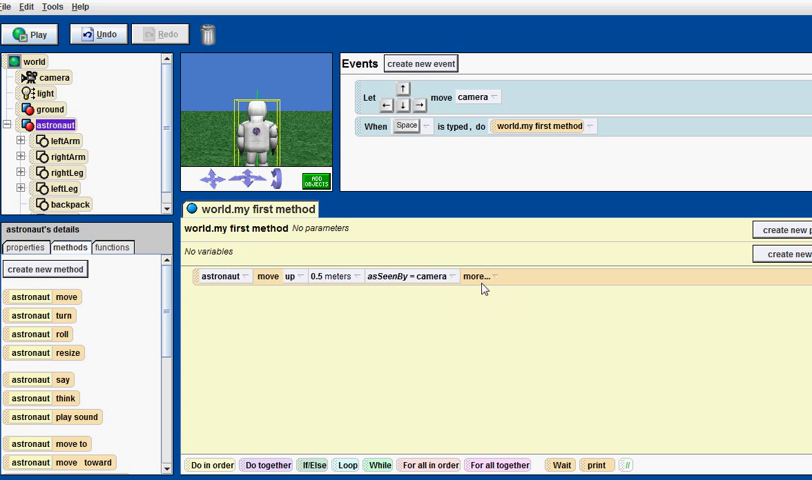
{"action": "left_click", "coordinate": [480, 276]}
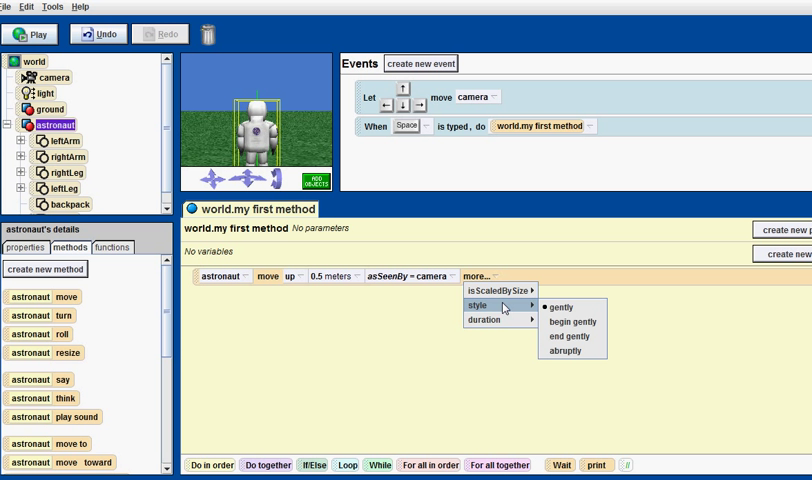
{"action": "mouse_move", "coordinate": [572, 320]}
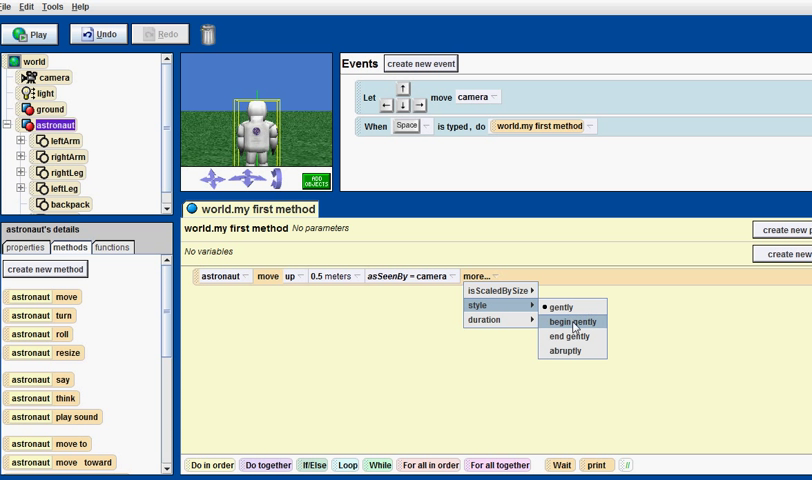
{"action": "left_click", "coordinate": [566, 348]}
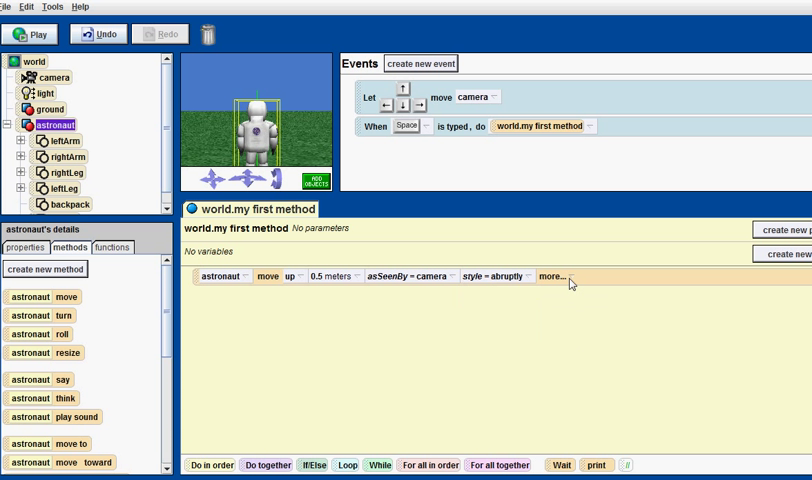
{"action": "left_click", "coordinate": [562, 276]}
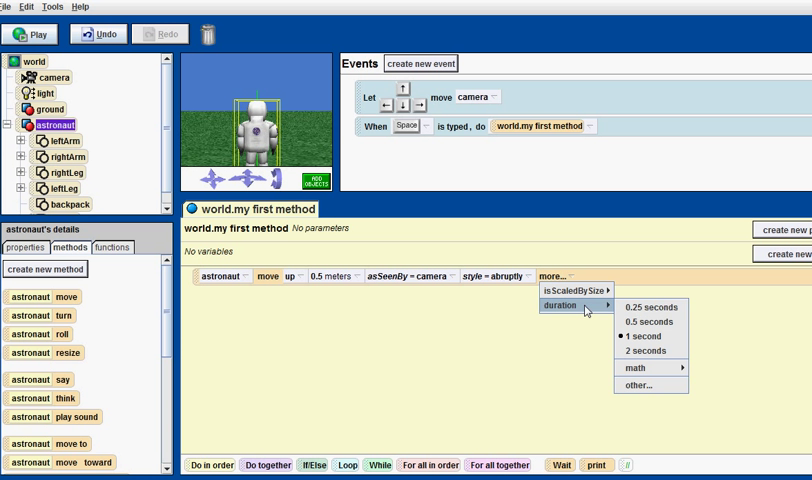
{"action": "mouse_move", "coordinate": [636, 368]}
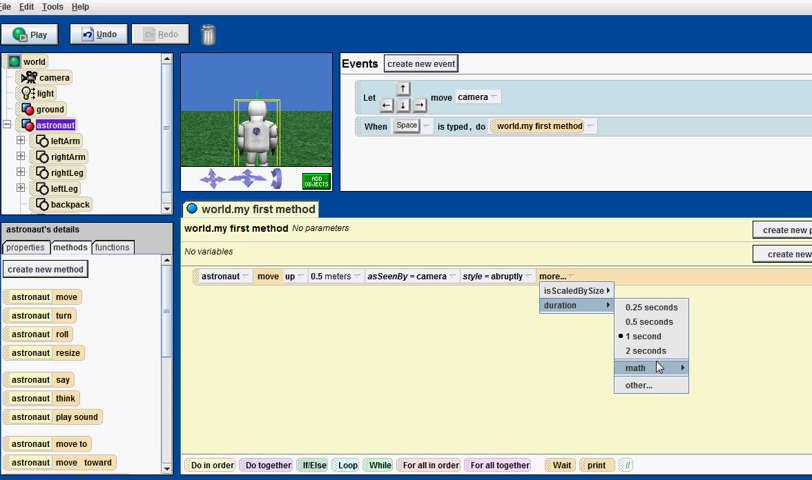
{"action": "left_click", "coordinate": [644, 308]}
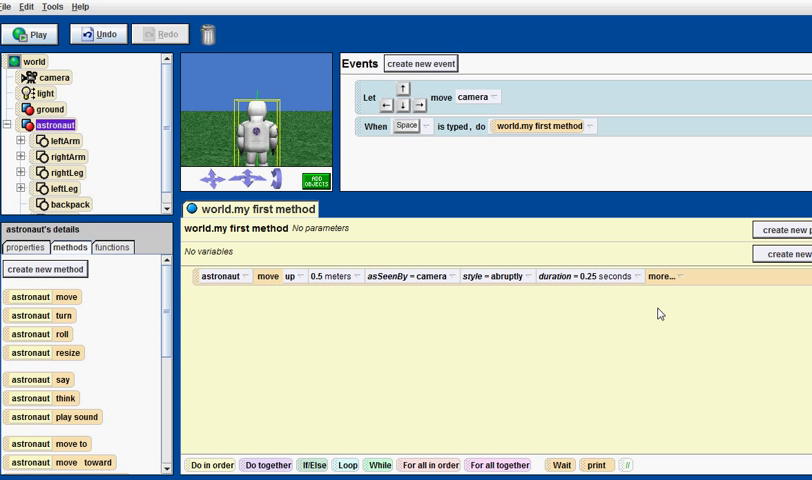
{"action": "mouse_move", "coordinate": [672, 288]}
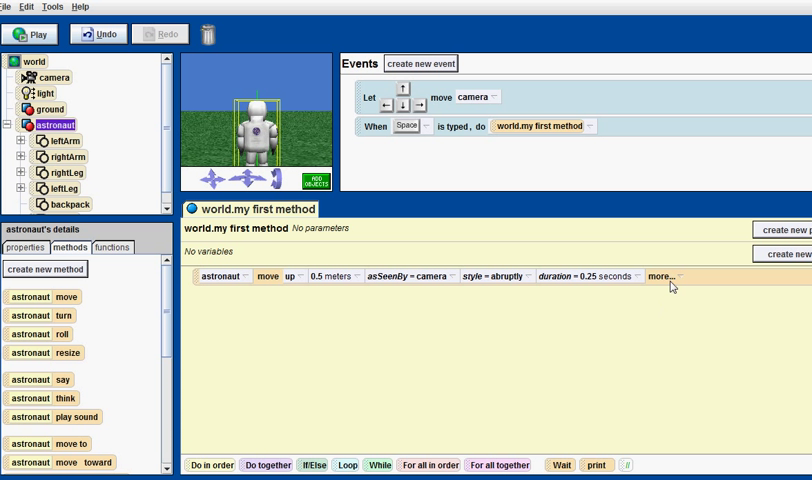
{"action": "mouse_move", "coordinate": [692, 258]}
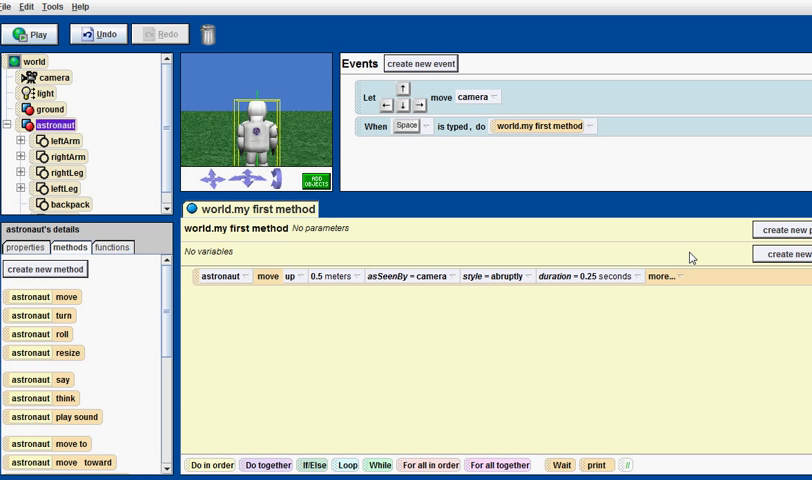
{"action": "mouse_move", "coordinate": [688, 282]}
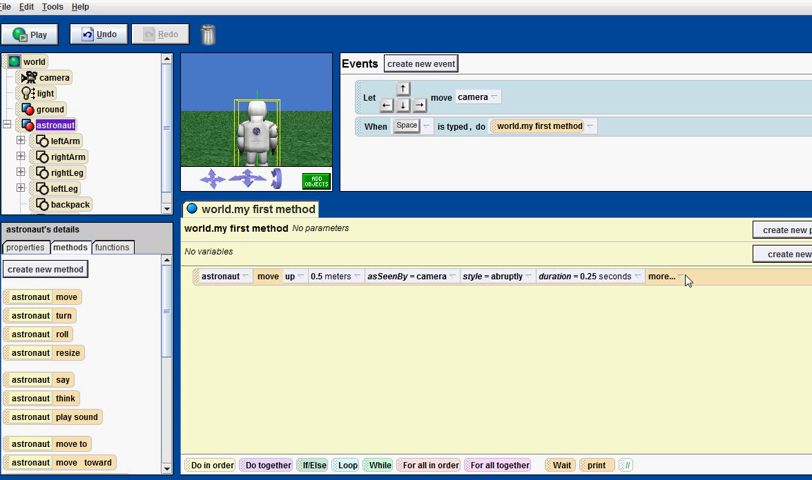
{"action": "mouse_move", "coordinate": [256, 266]}
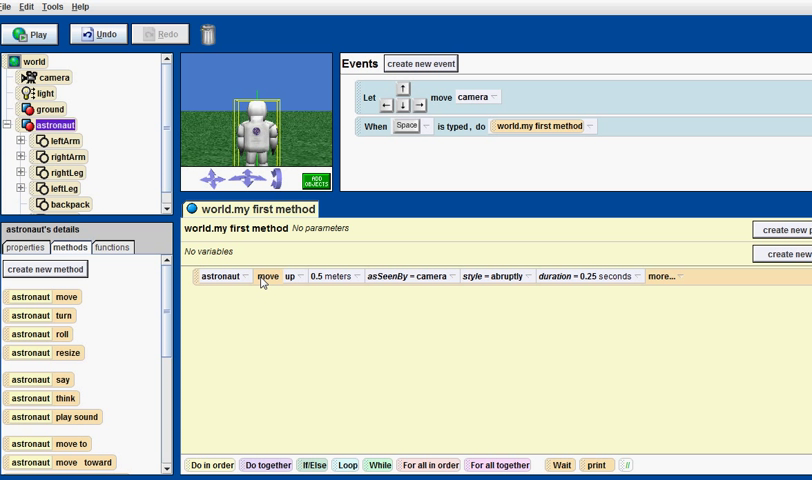
- Copy the move instruction and change the copy's direction to down
{"action": "right_click", "coordinate": [264, 276]}
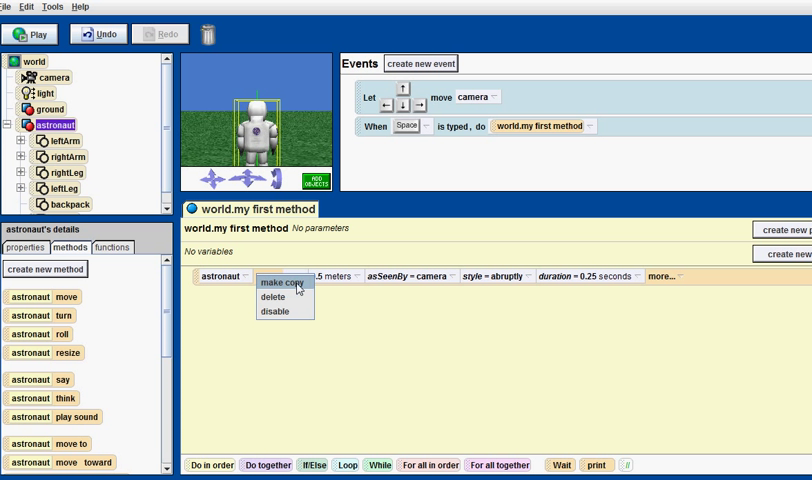
{"action": "left_click", "coordinate": [282, 280]}
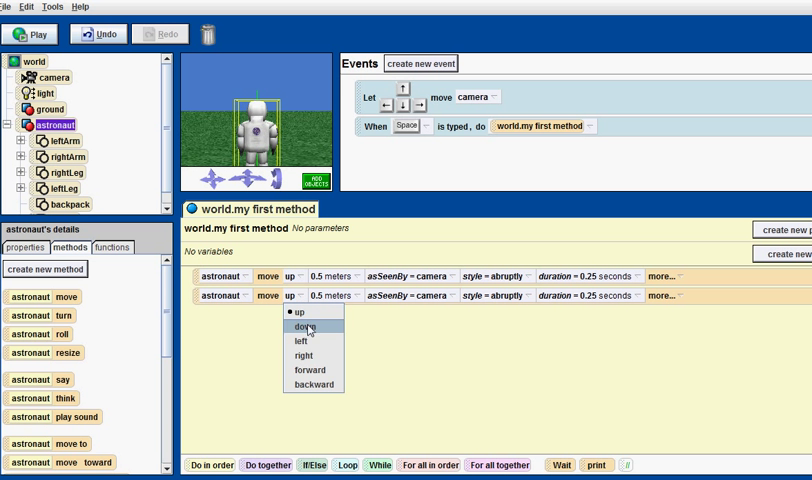
{"action": "left_click", "coordinate": [304, 326]}
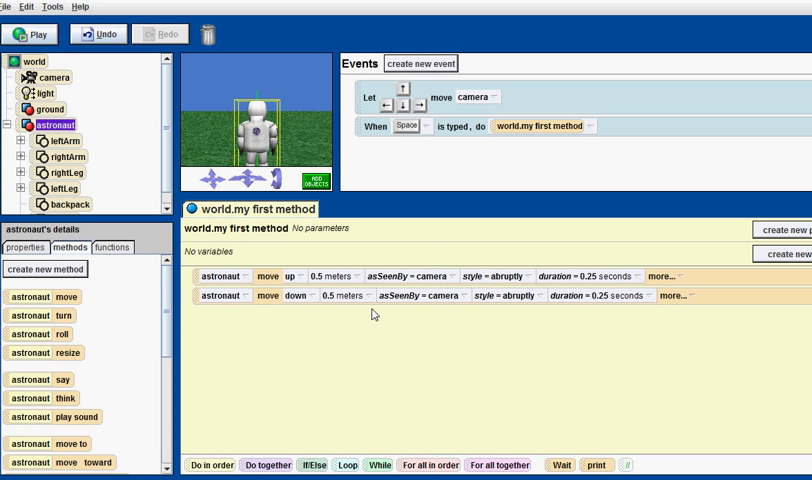
{"action": "mouse_move", "coordinate": [588, 84]}
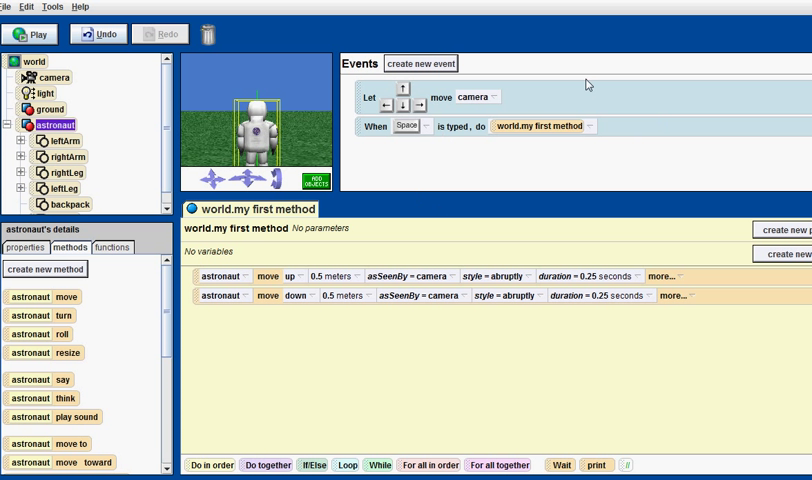
{"action": "mouse_move", "coordinate": [708, 308]}
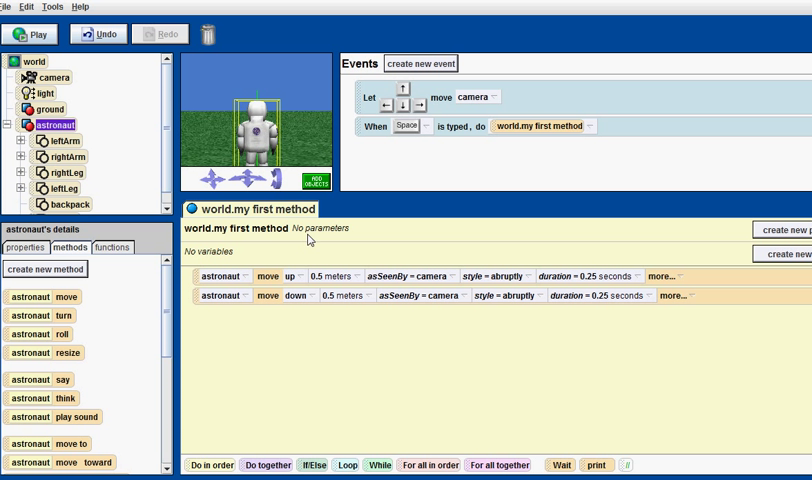
{"action": "mouse_move", "coordinate": [308, 244]}
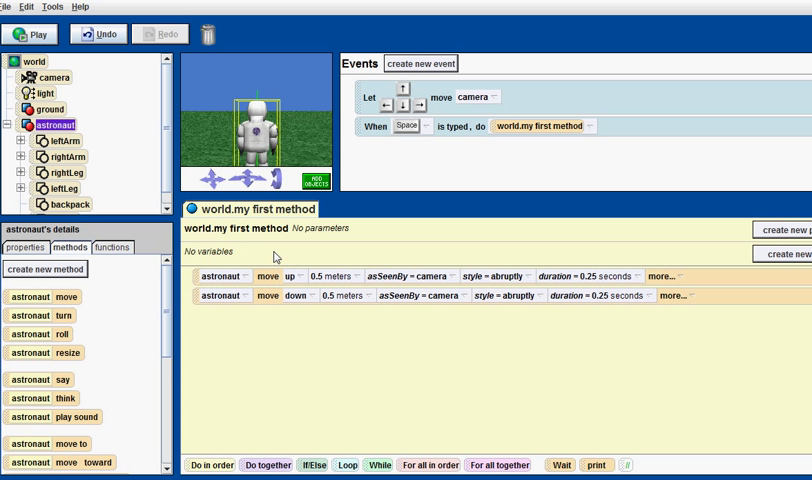
{"action": "mouse_move", "coordinate": [372, 246]}
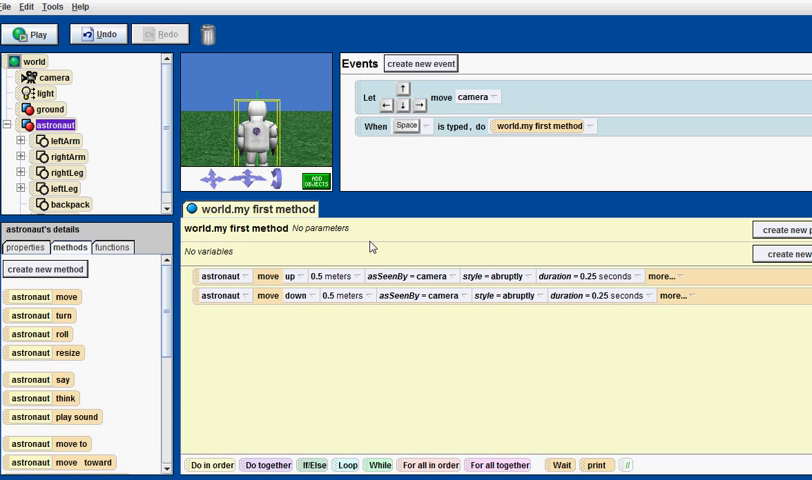
{"action": "mouse_move", "coordinate": [668, 276]}
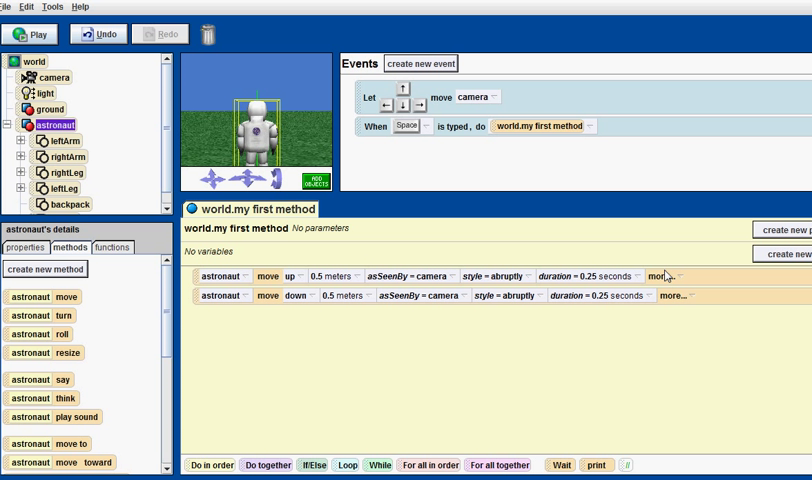
{"action": "mouse_move", "coordinate": [508, 134]}
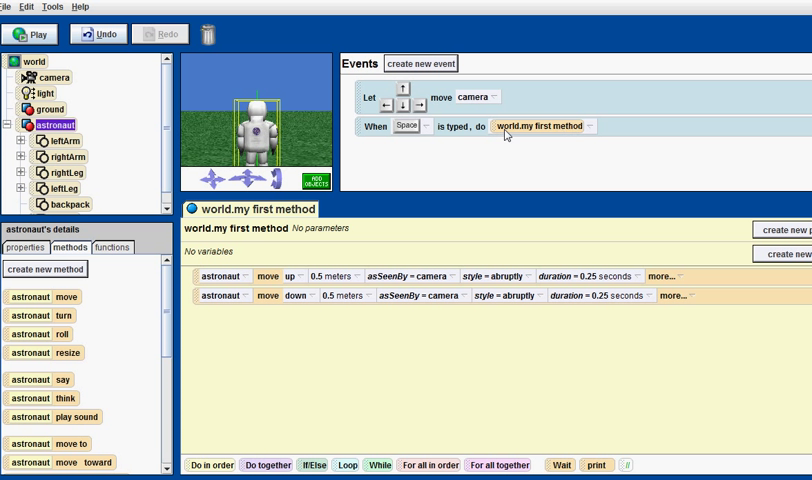
{"action": "mouse_move", "coordinate": [292, 236]}
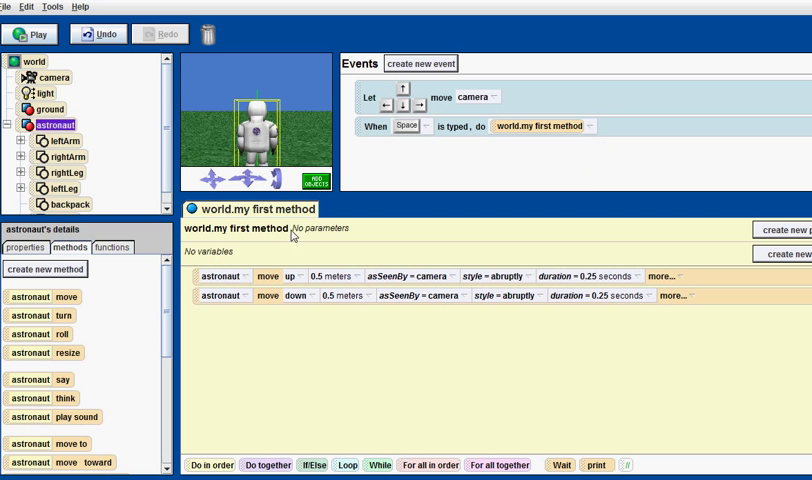
{"action": "left_click", "coordinate": [36, 32]}
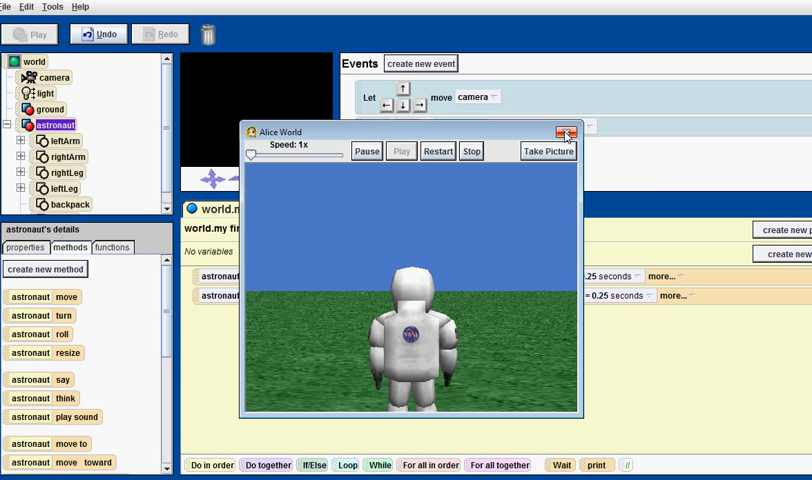
{"action": "left_click", "coordinate": [568, 132]}
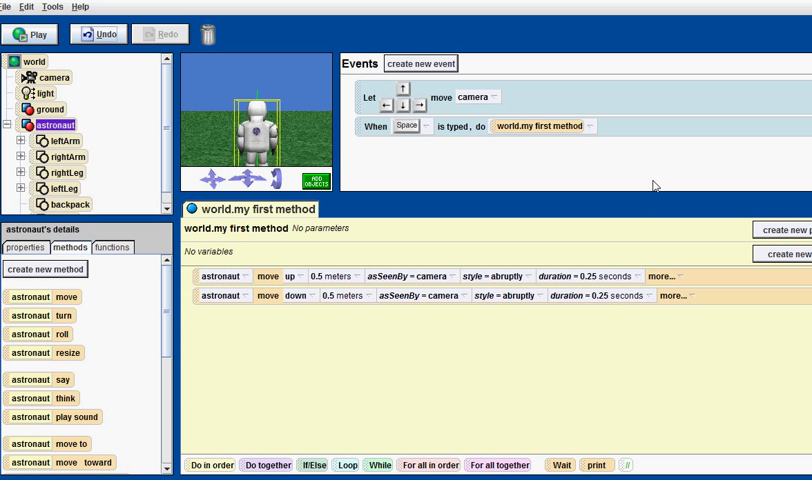
{"action": "mouse_move", "coordinate": [728, 384]}
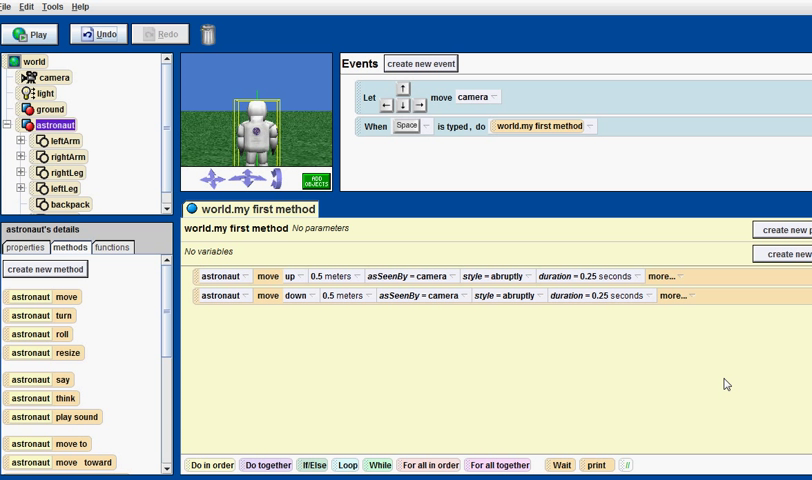
{"action": "mouse_move", "coordinate": [140, 30]}
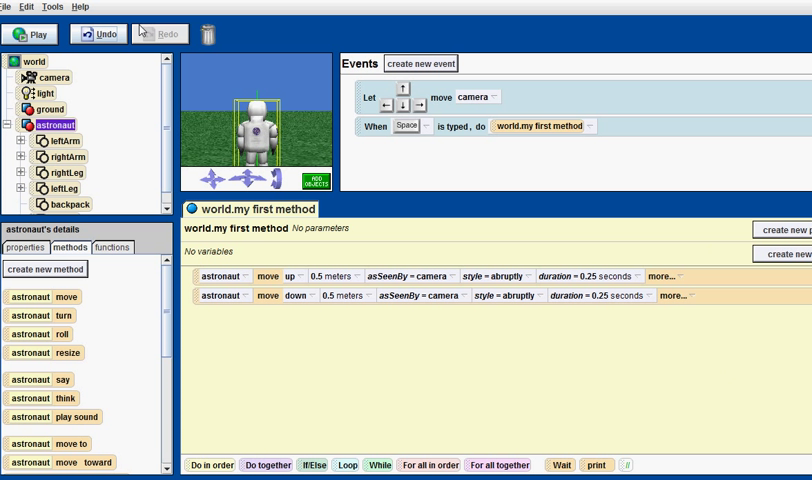